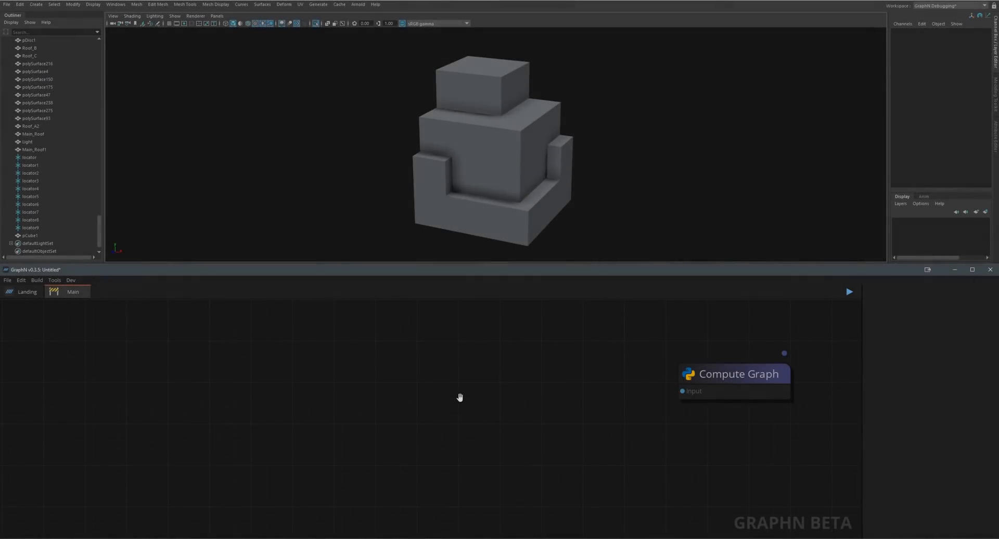
Step: Add Get Selection and Get Hard Edges nodes, wiring hard edges into Set Selection
left_click_drag(737, 374, 715, 395)
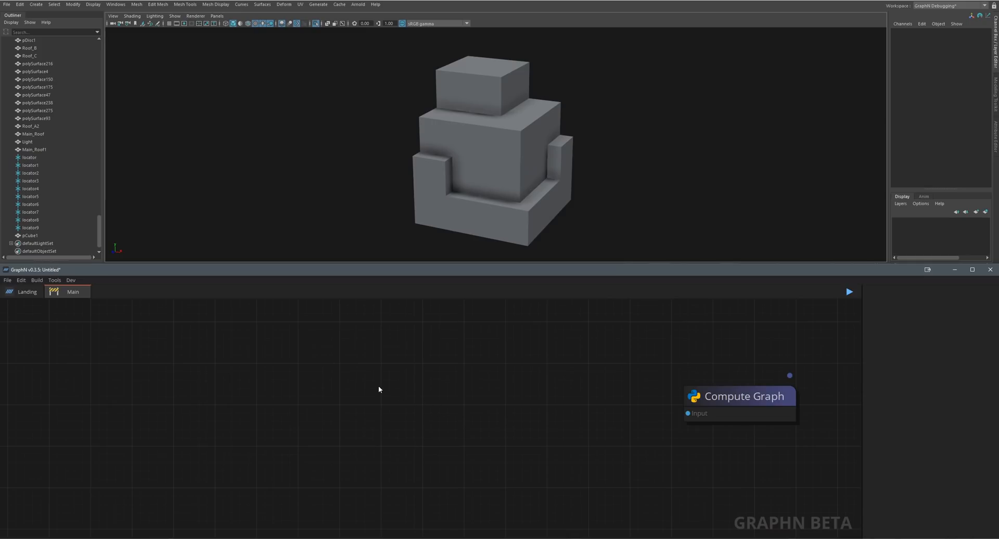
type("get se")
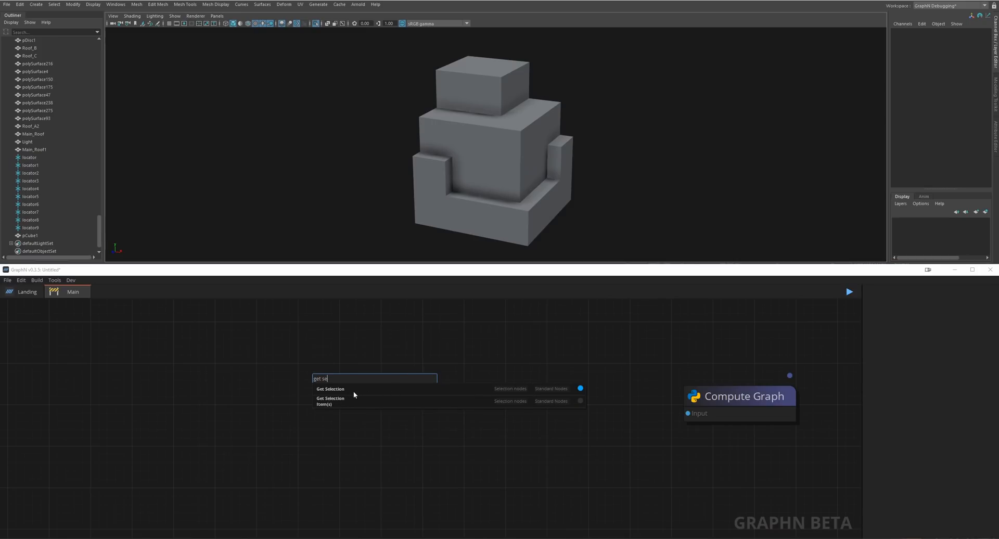
left_click(330, 389)
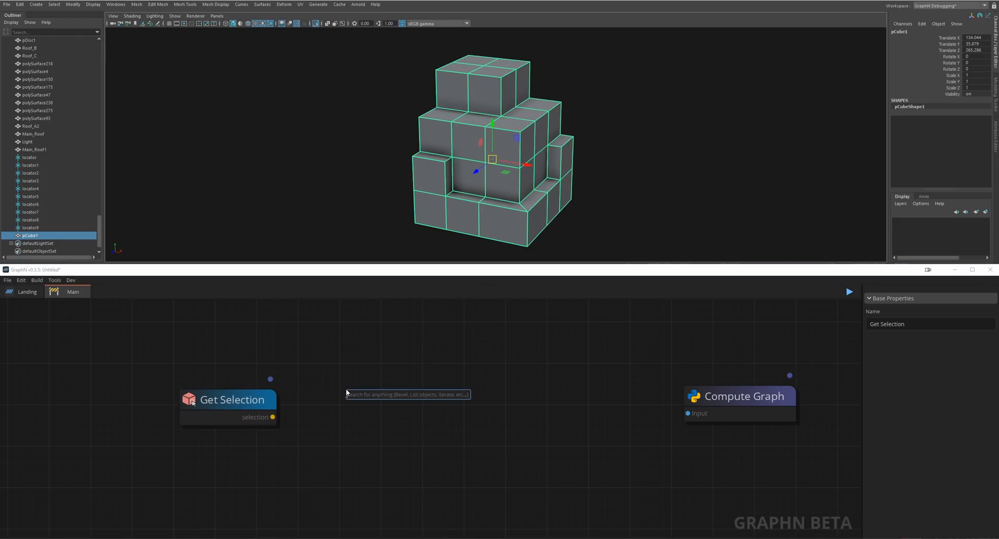
type("gethardedges")
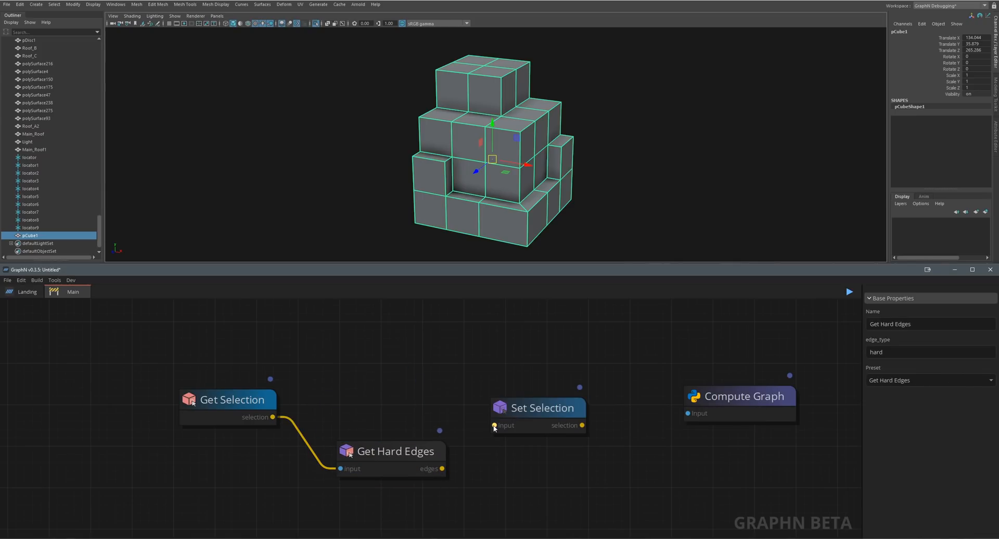
left_click_drag(580, 425, 687, 413)
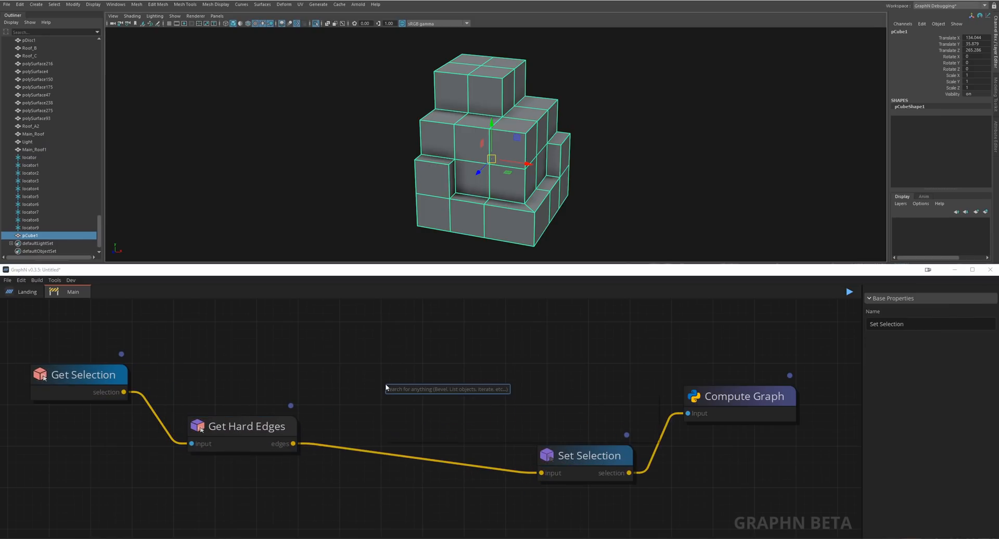
Step: Add a Poly Bevel node and link it between Get Hard Edges and Set Selection
type("bevel")
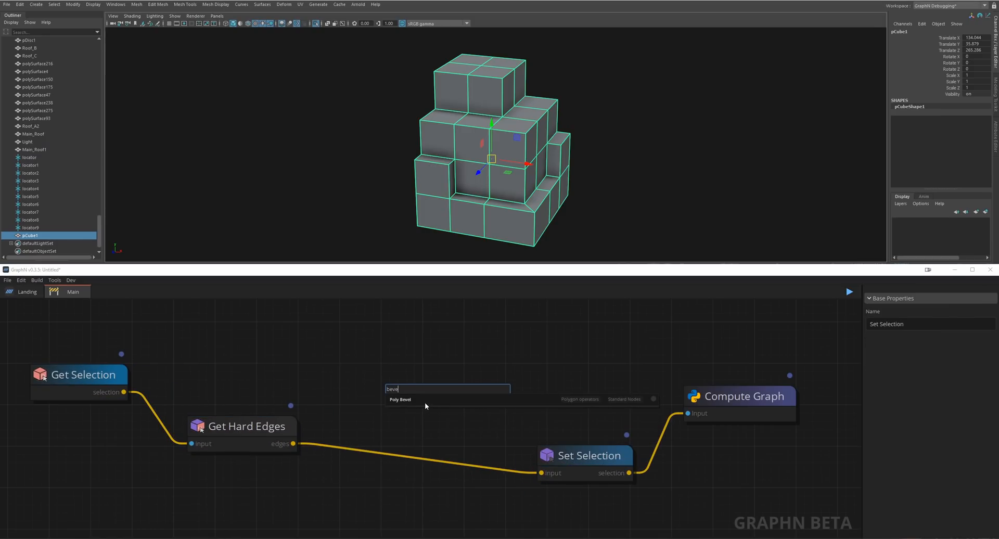
left_click(399, 400)
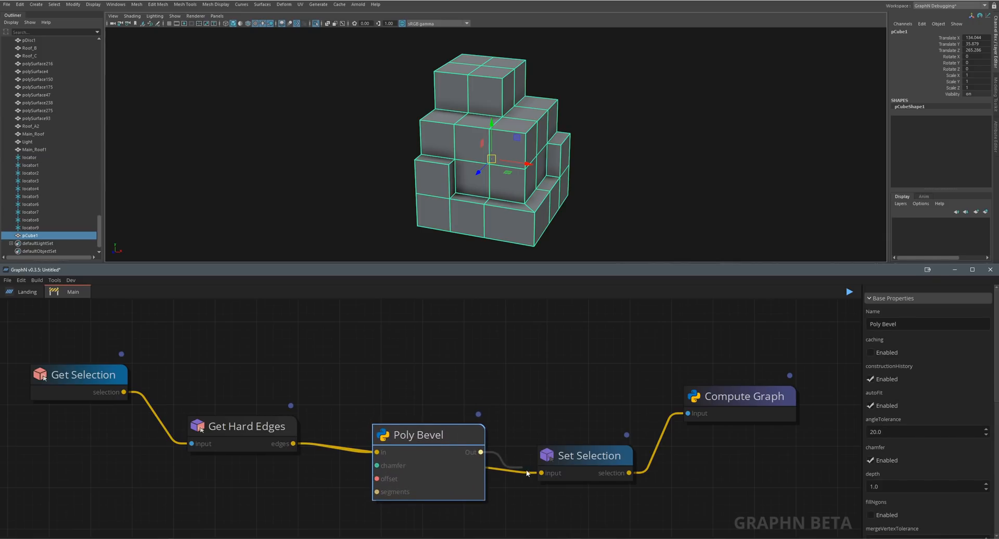
left_click(587, 455)
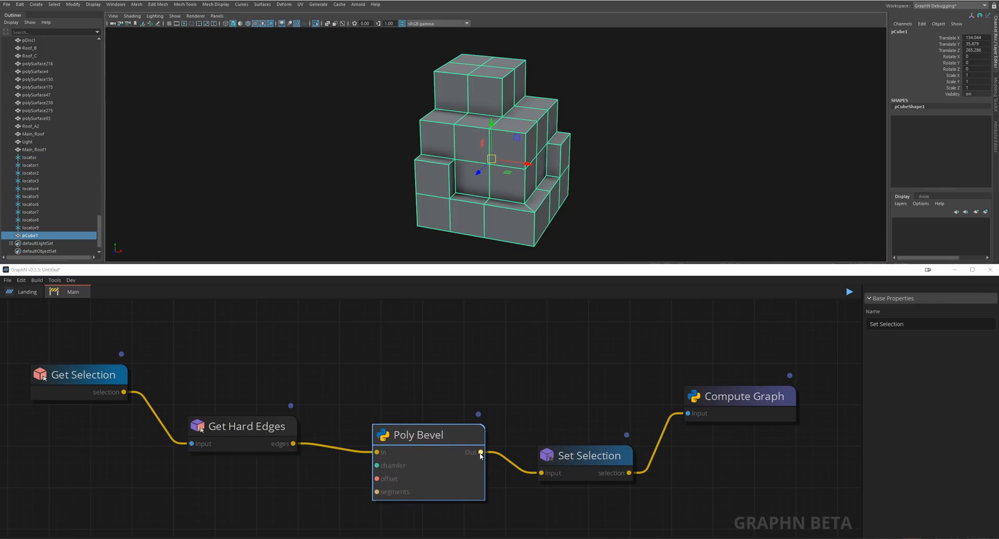
left_click(417, 435)
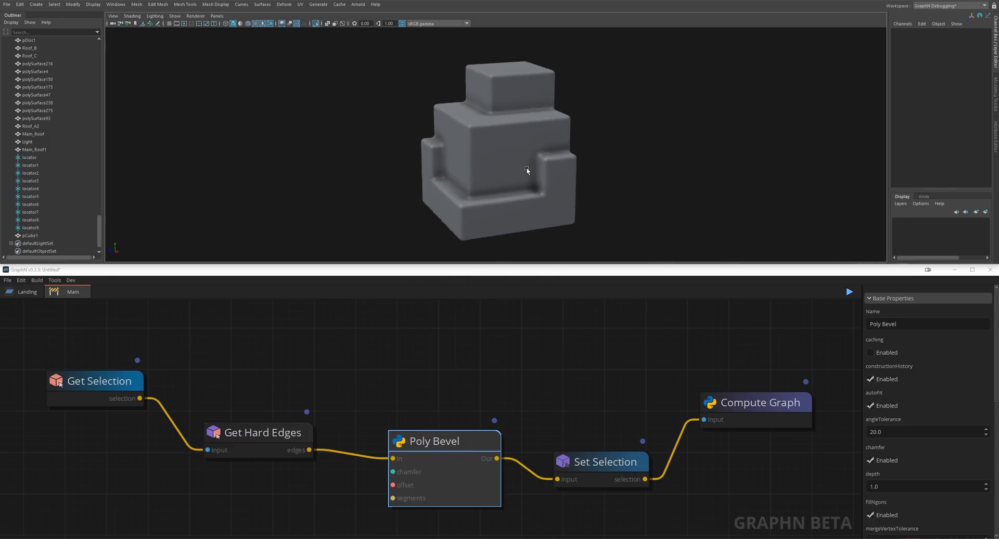
Step: Compute the bevel graph with the play button to round the block's hard edges
left_click(496, 172)
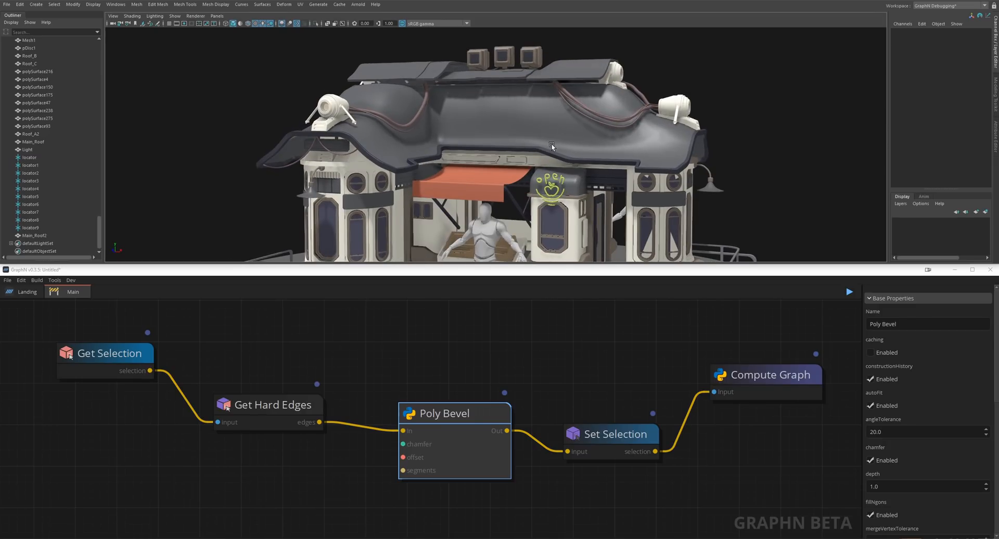
mouse_move(570, 132)
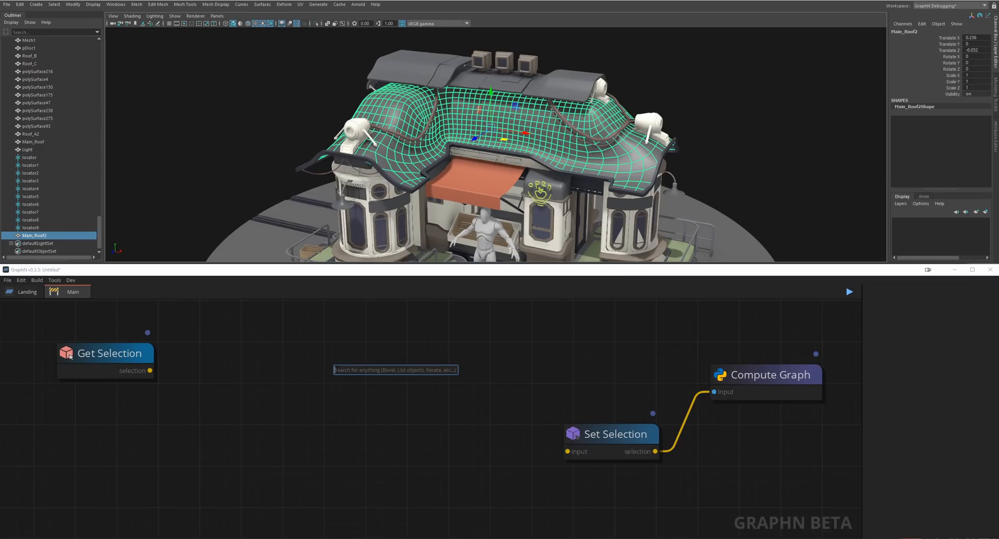
Step: Search 'panel' and add the Panel Regions node to the graph
type("panel")
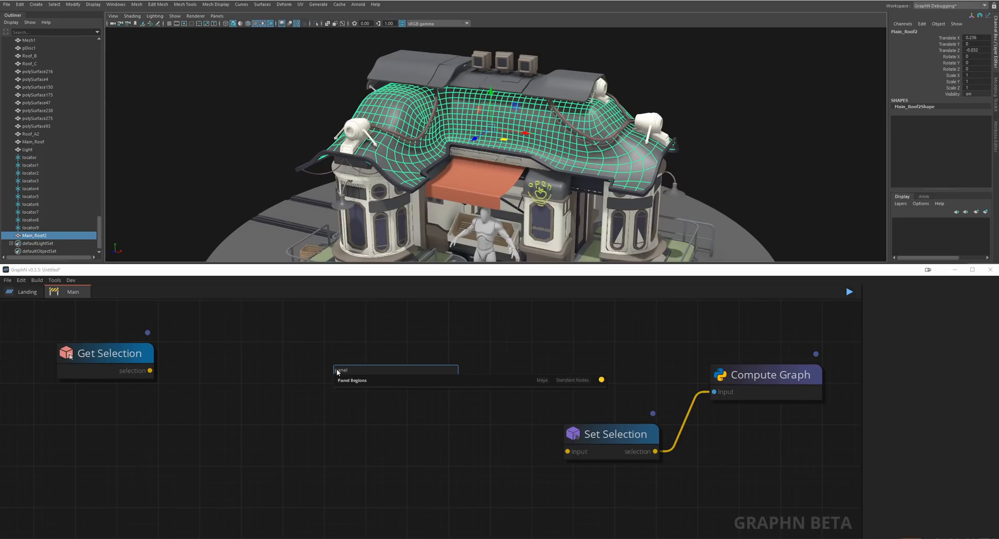
left_click(351, 380)
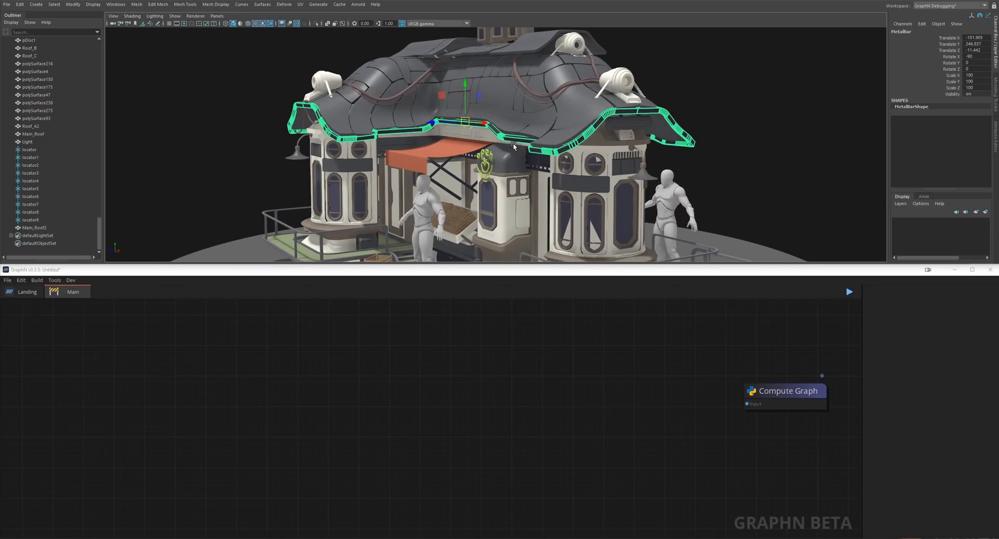
Step: Chain Get Selection, Uniform Points and Gravity to Points into Compute Graph, then search Curve to Geometry
left_click_drag(714, 91, 748, 145)
type("ge")
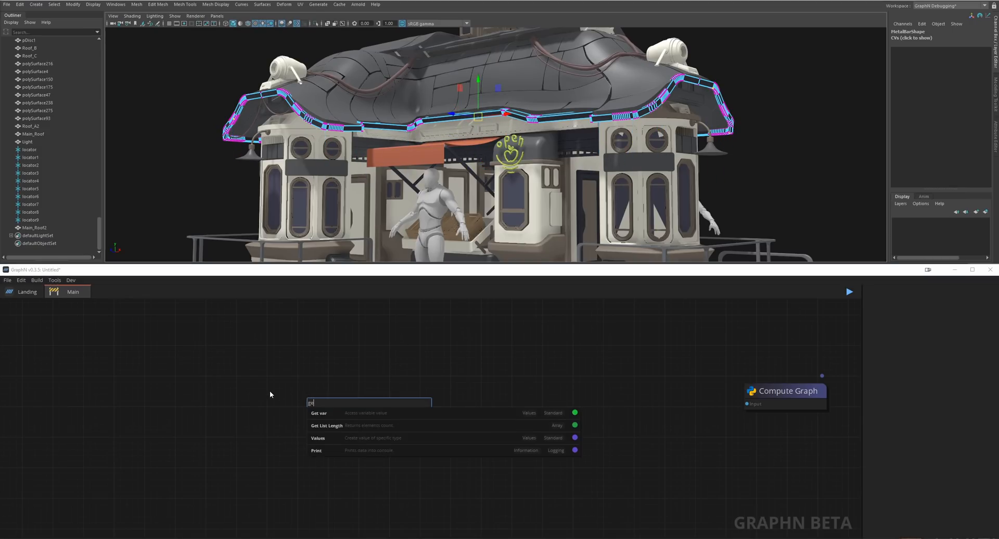
left_click(318, 412)
type("uni")
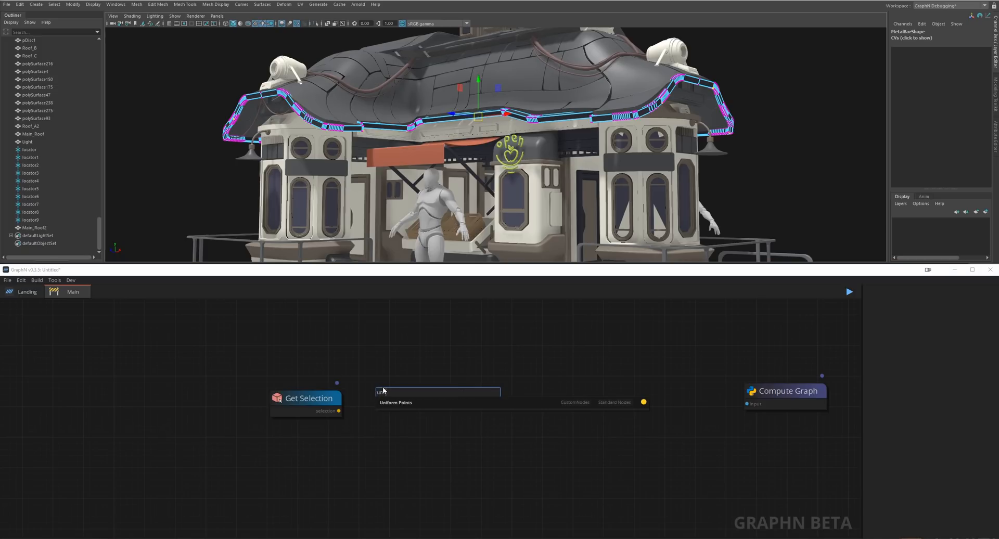
left_click(394, 402)
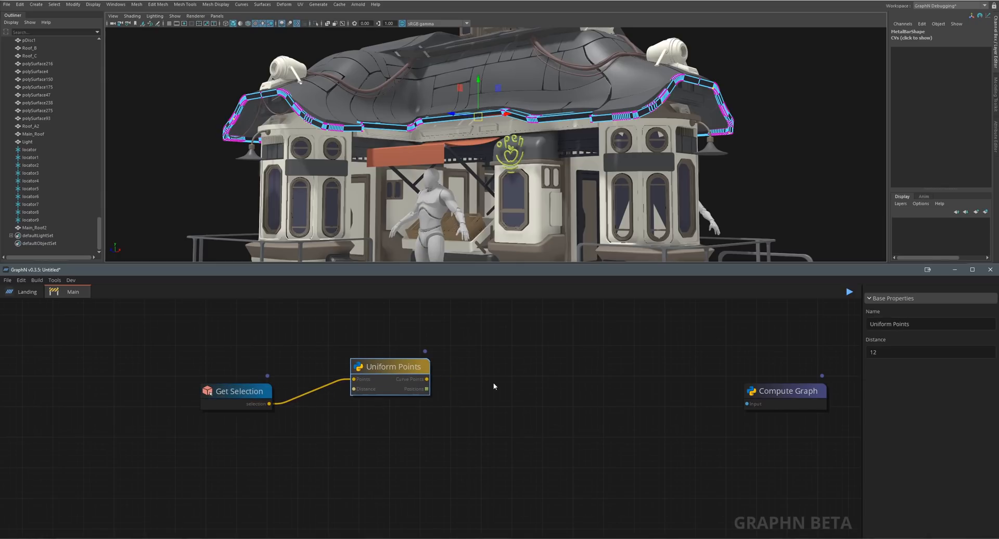
type("gravit")
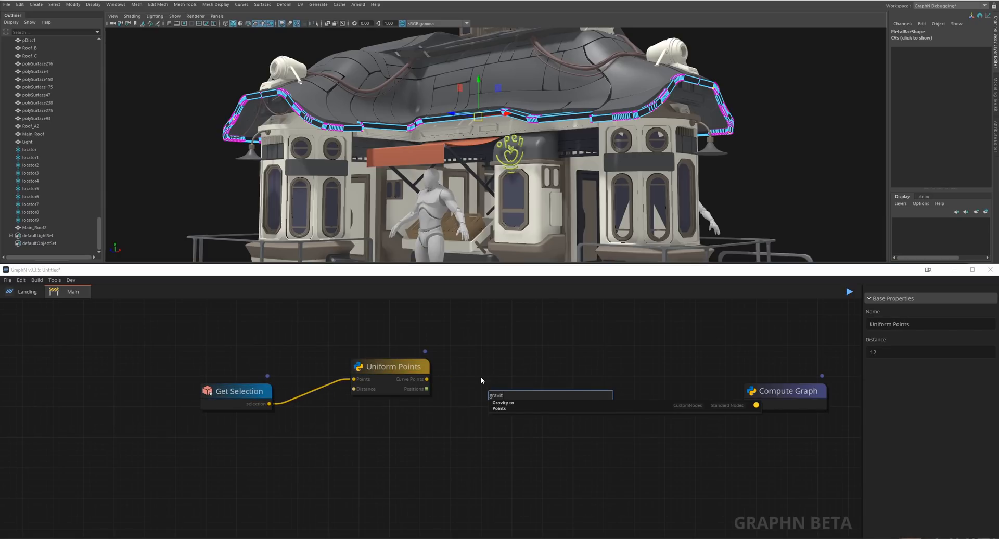
left_click(503, 405)
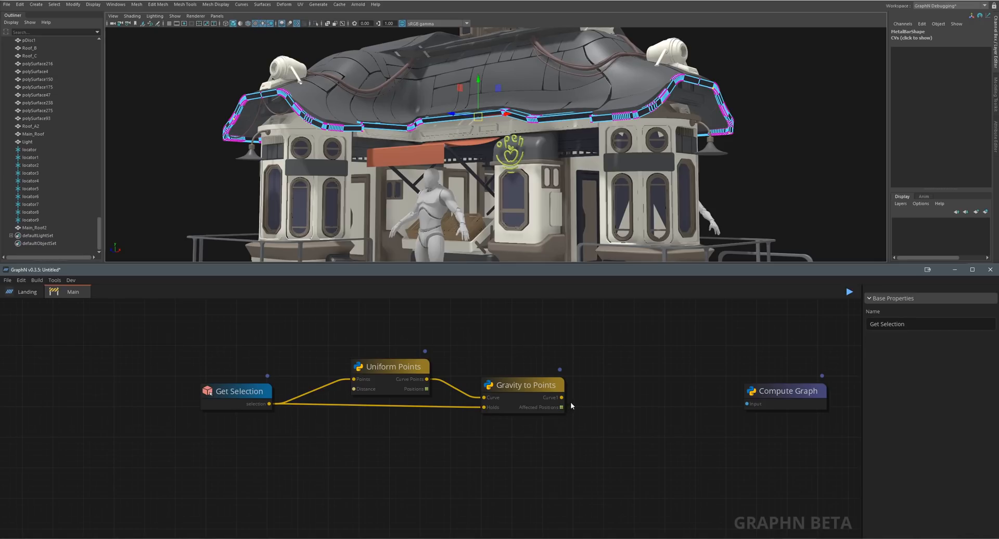
left_click_drag(563, 407, 745, 403)
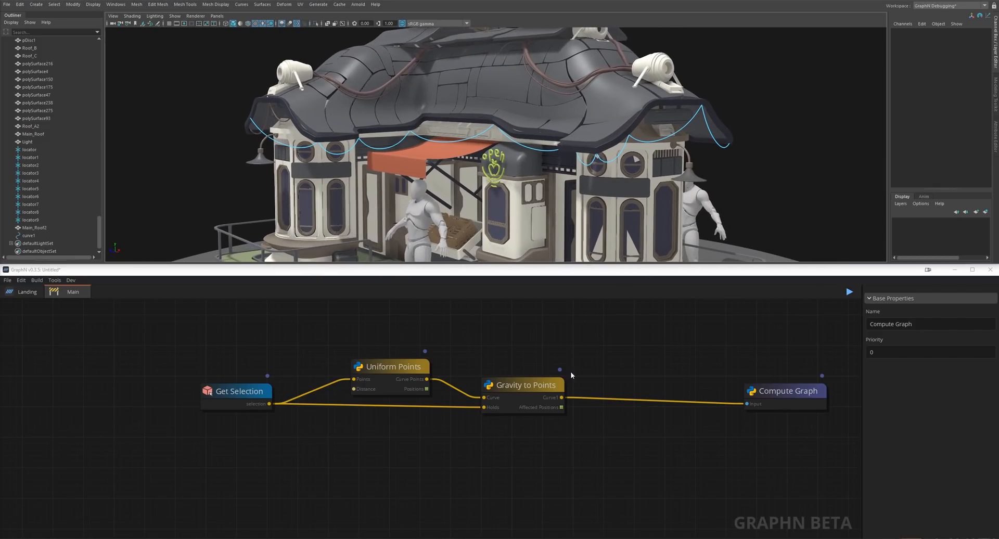
type("cur")
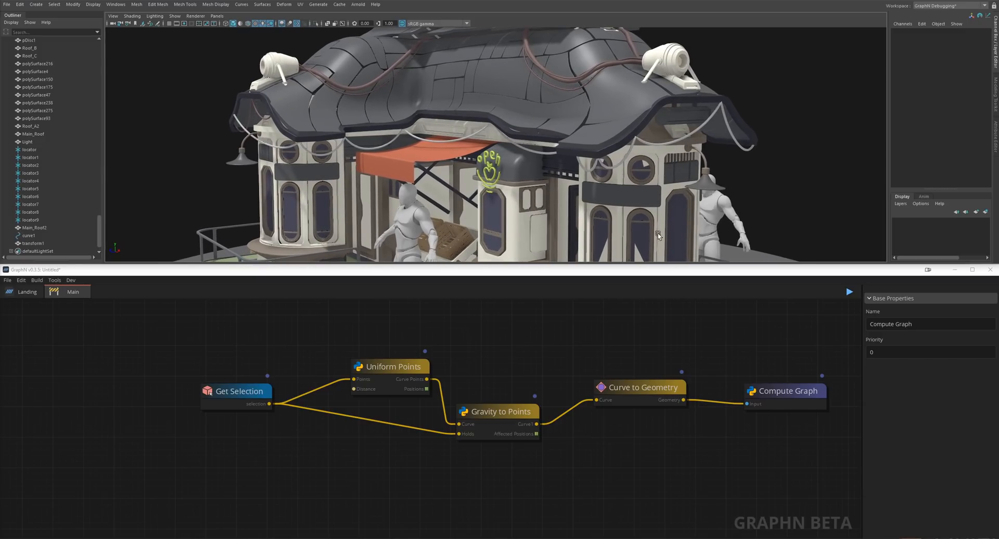
Step: Feed hanging positions into getEveryNthPoint with Distance 5 and add Duplicate on Points
left_click(238, 390)
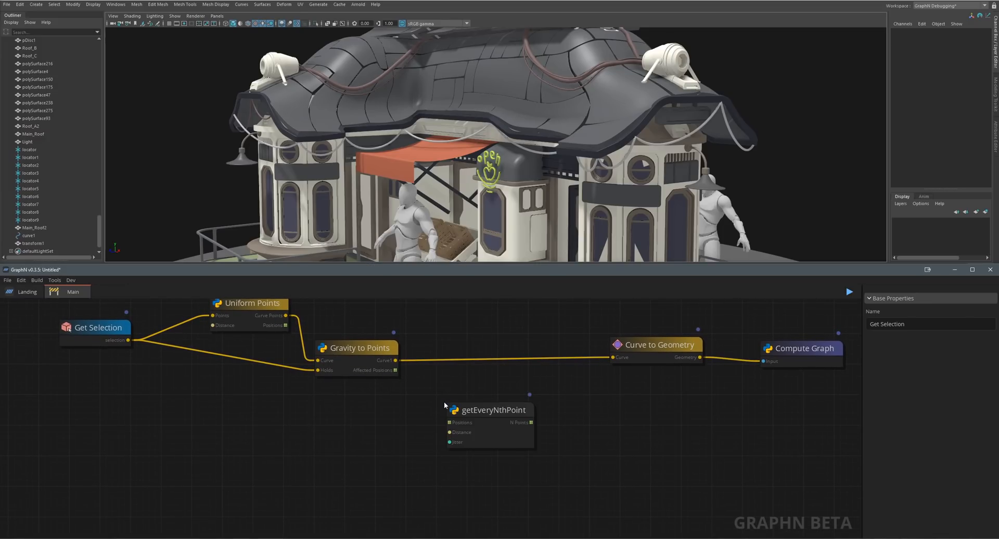
mouse_move(431, 420)
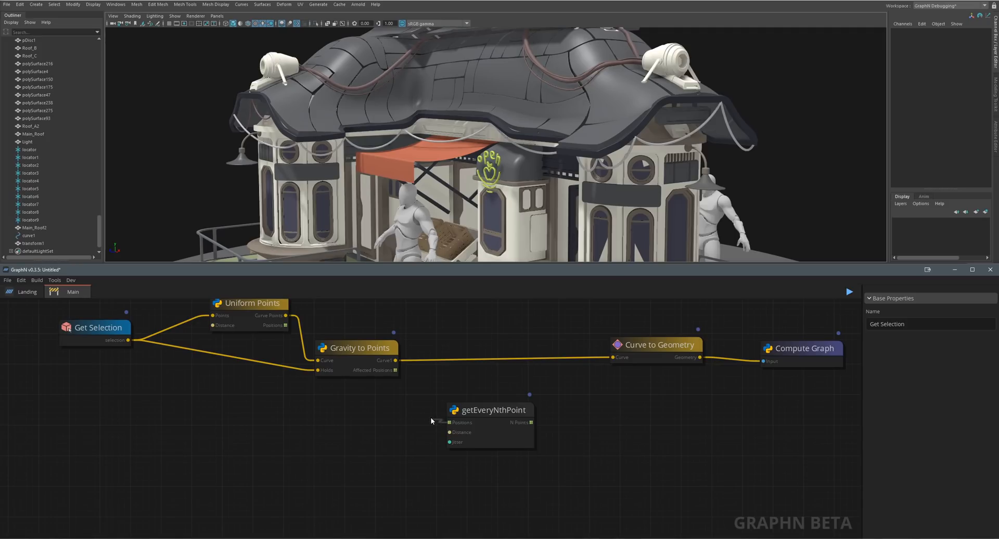
left_click_drag(394, 370, 447, 422)
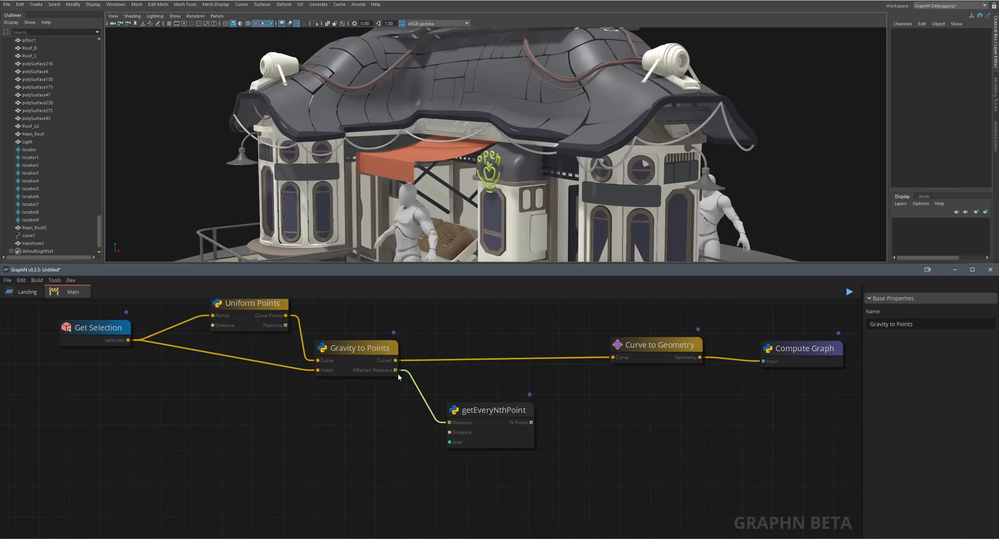
left_click(490, 409)
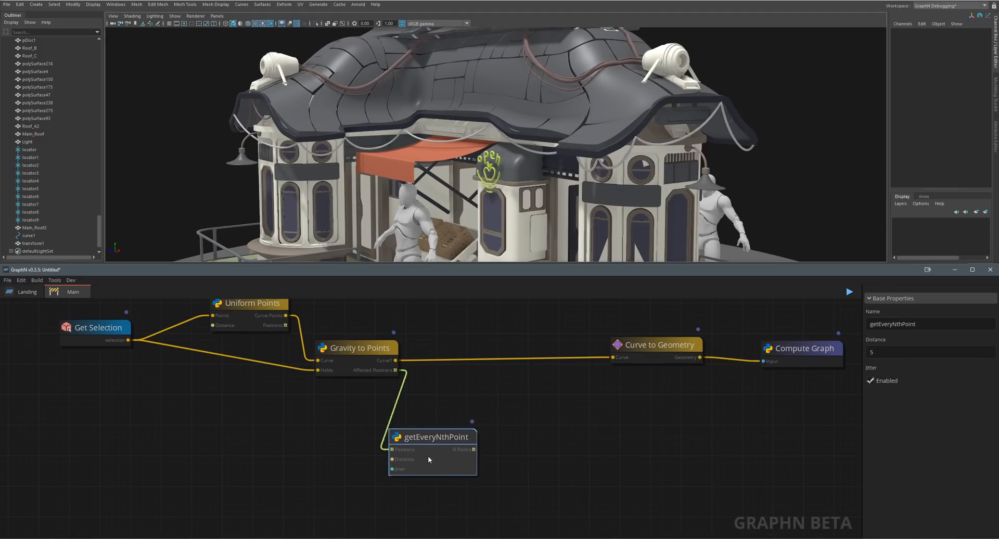
type("du")
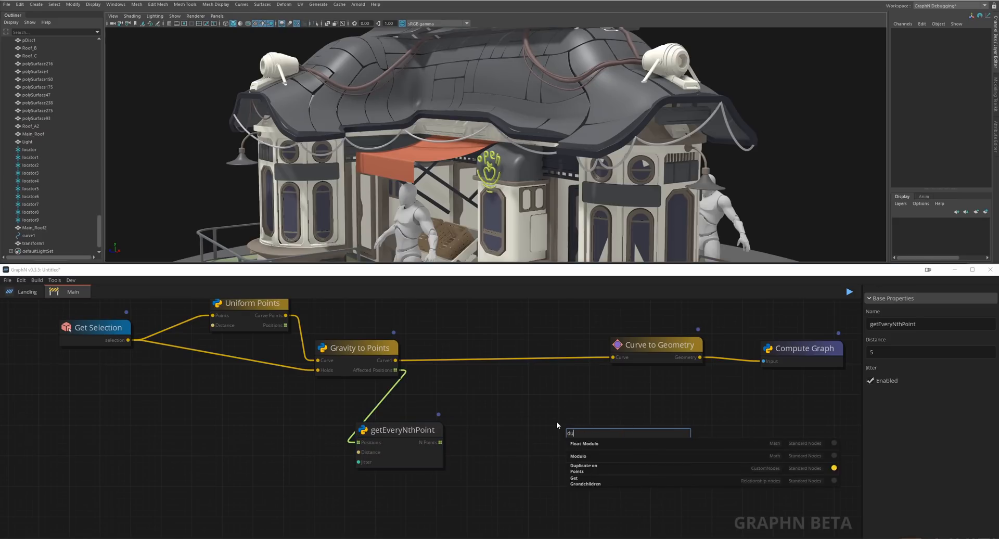
left_click(582, 468)
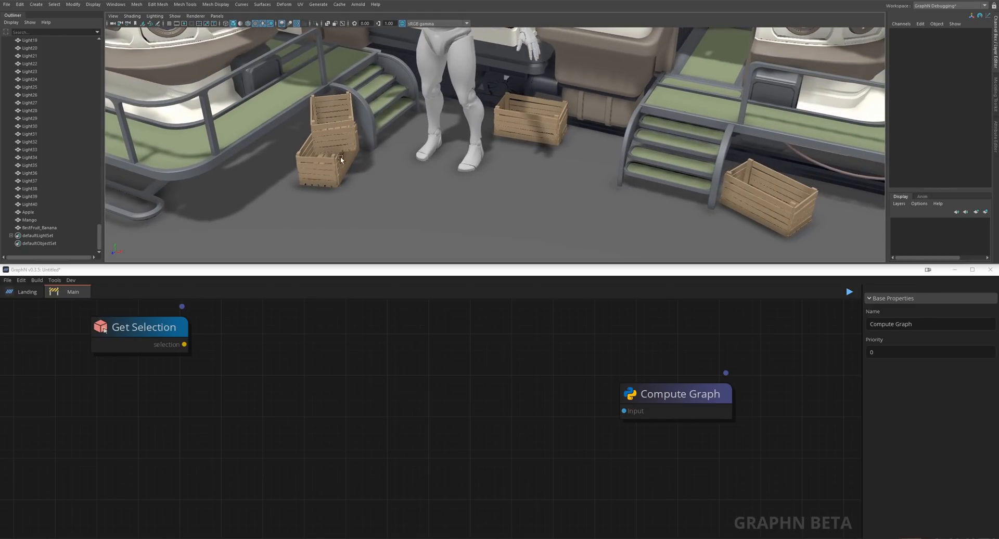
Step: Select a crate and the fruit objects, and wire Apple, Mango and Banana into a New Selection node
left_click(332, 134)
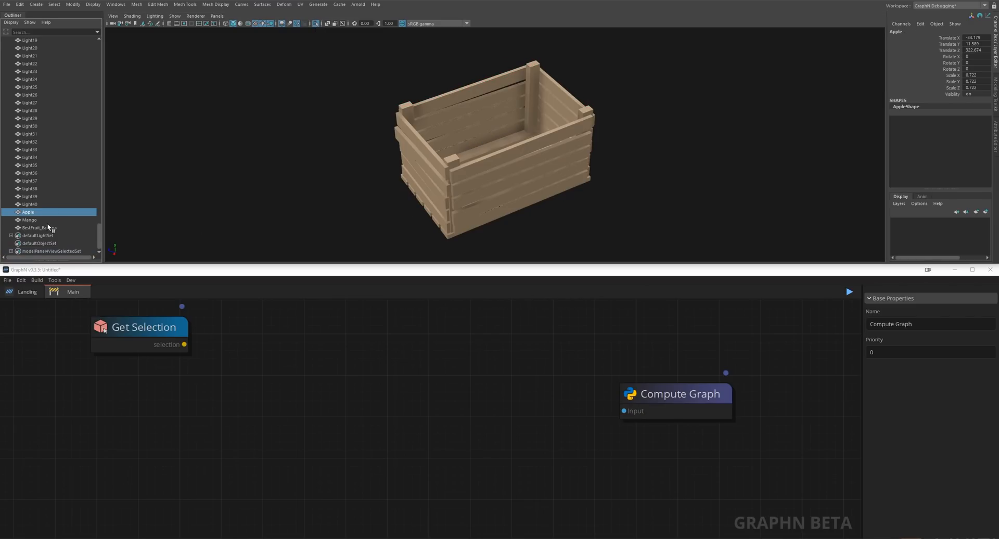
left_click(40, 220)
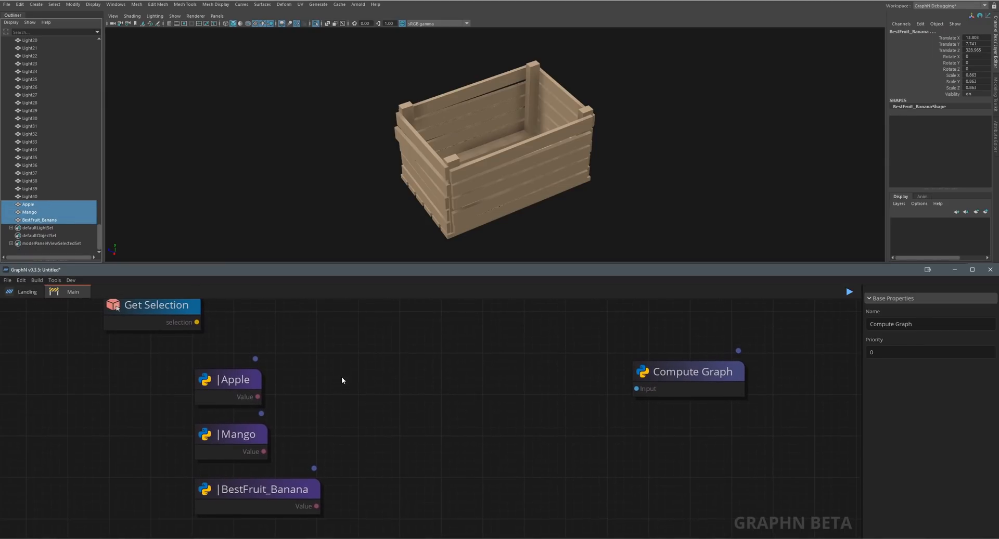
type("new sel")
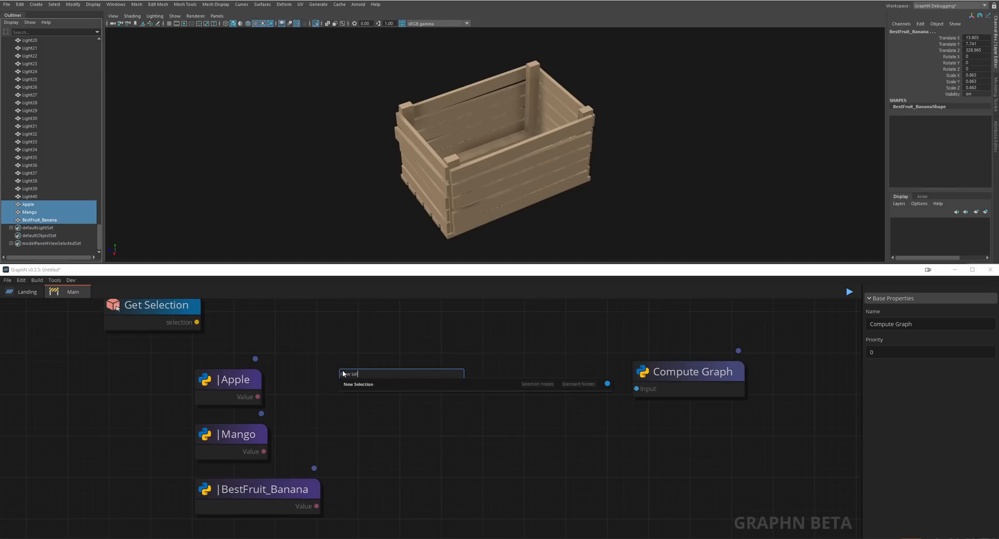
left_click(357, 384)
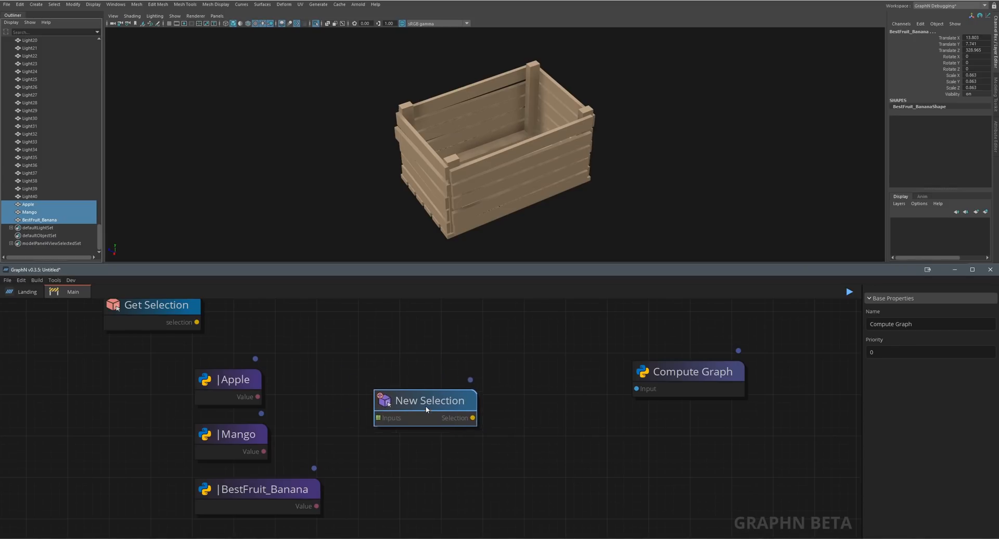
left_click_drag(258, 396, 375, 414)
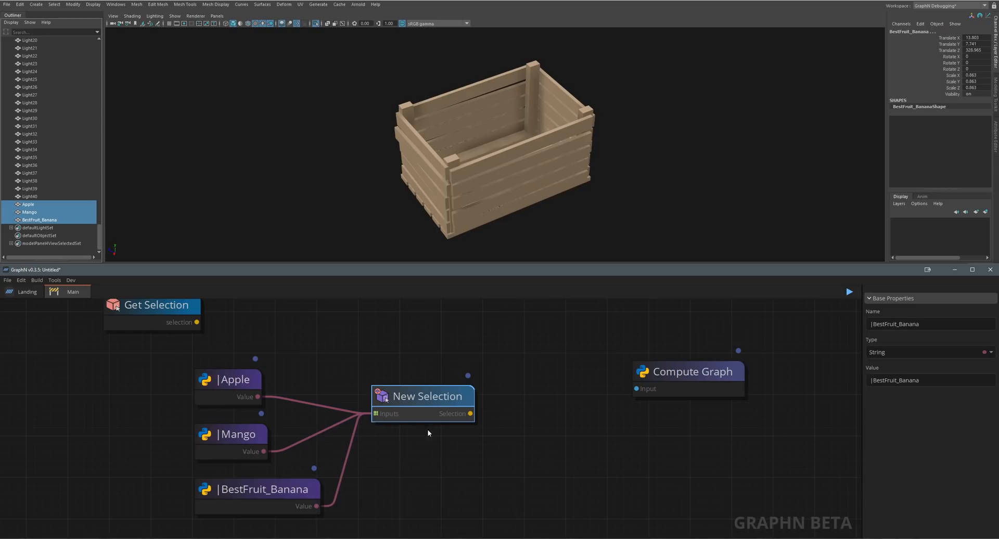
left_click(686, 371)
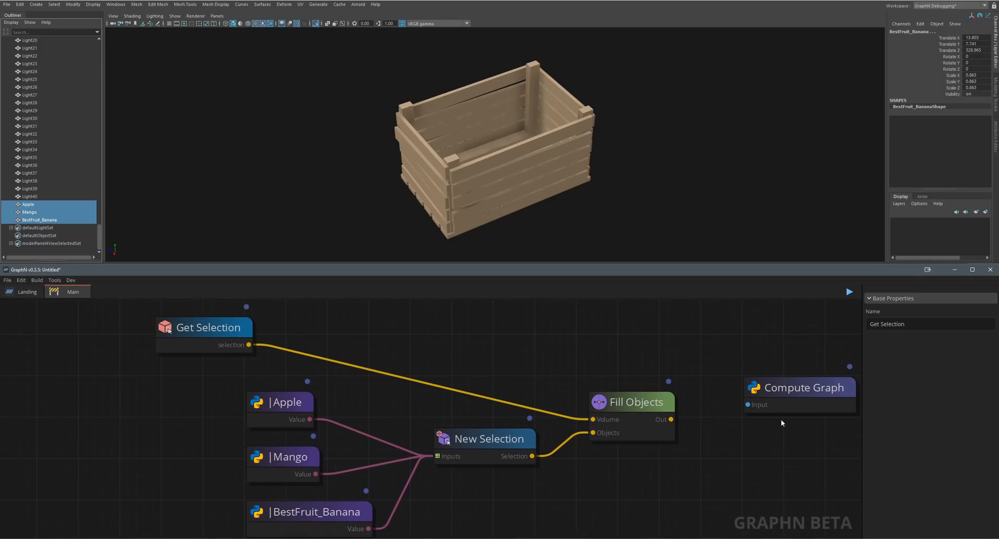
left_click(849, 292)
type("getselection")
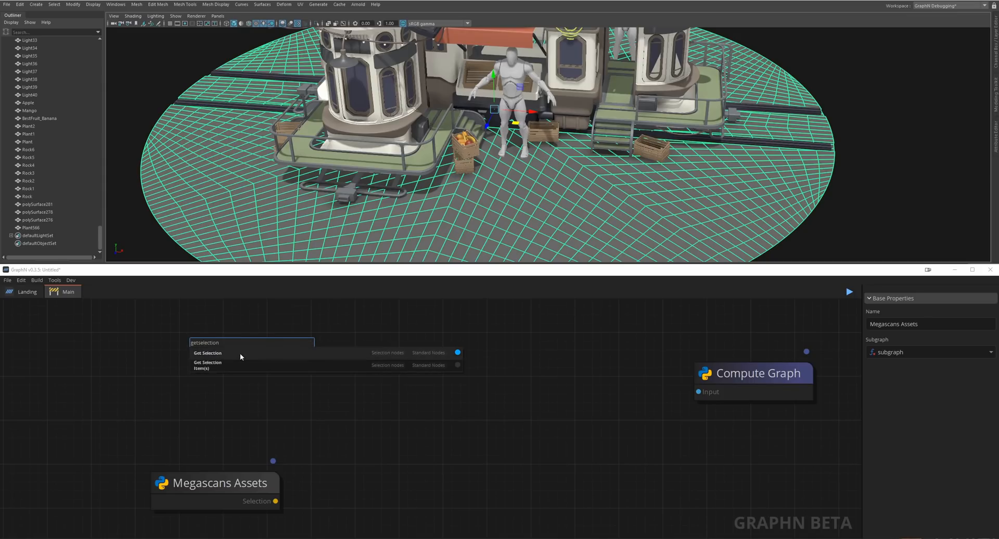
Step: Add Get Selection and Points Sampler nodes, feeding the selected ground into the sampler
left_click(207, 353)
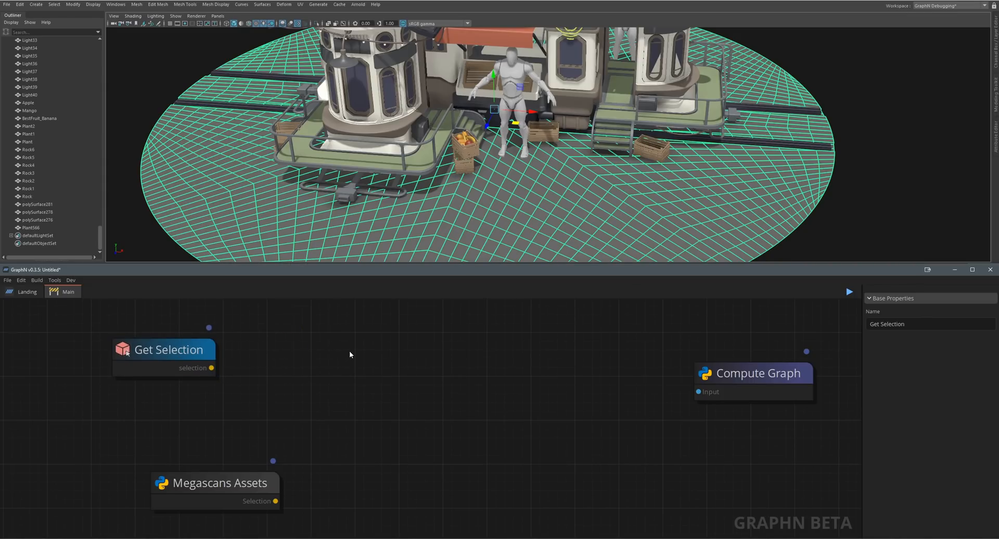
type("plant")
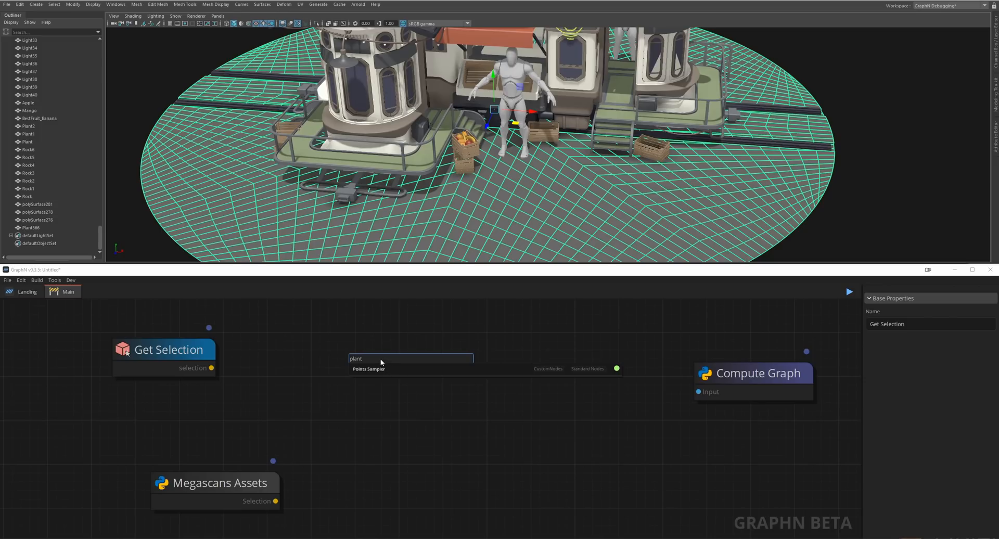
mouse_move(400, 368)
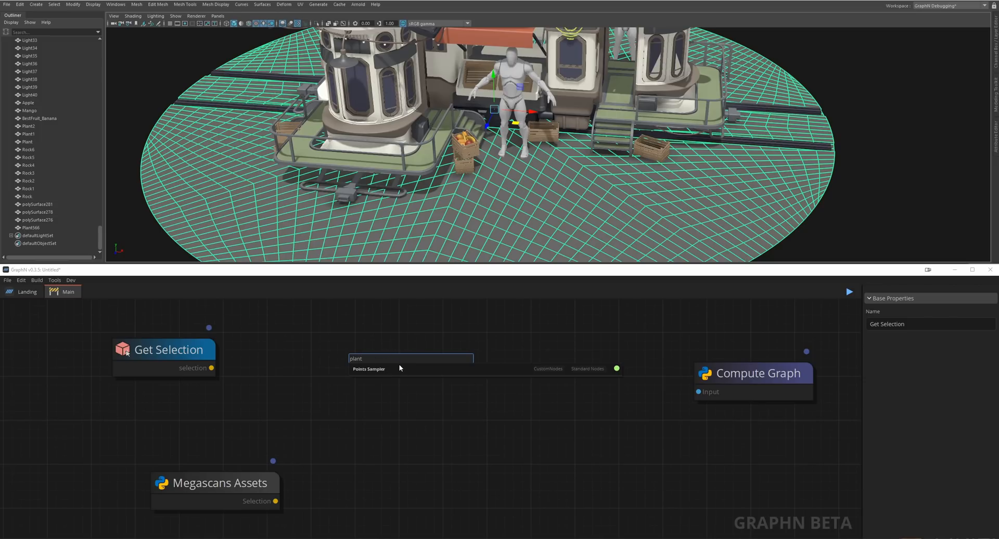
left_click(368, 369)
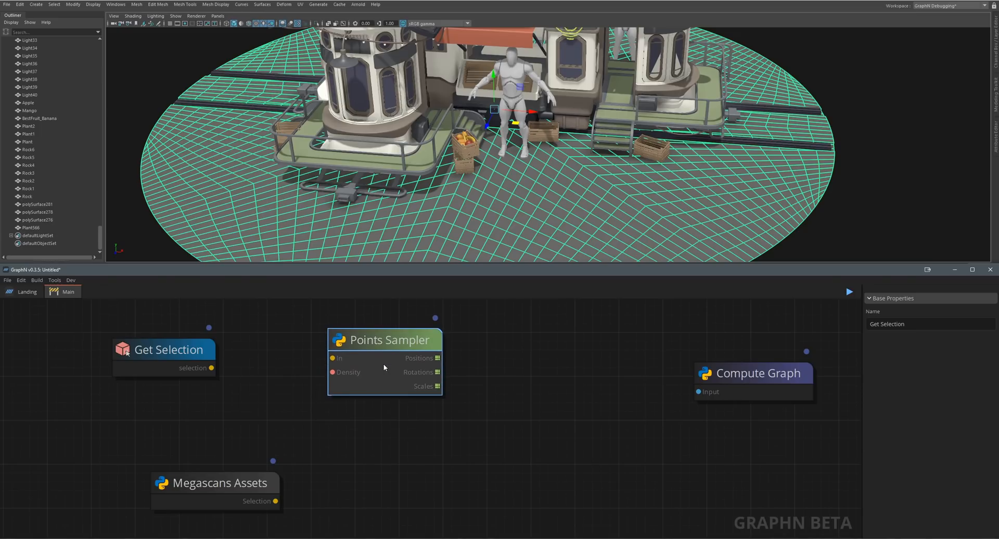
left_click_drag(212, 367, 332, 366)
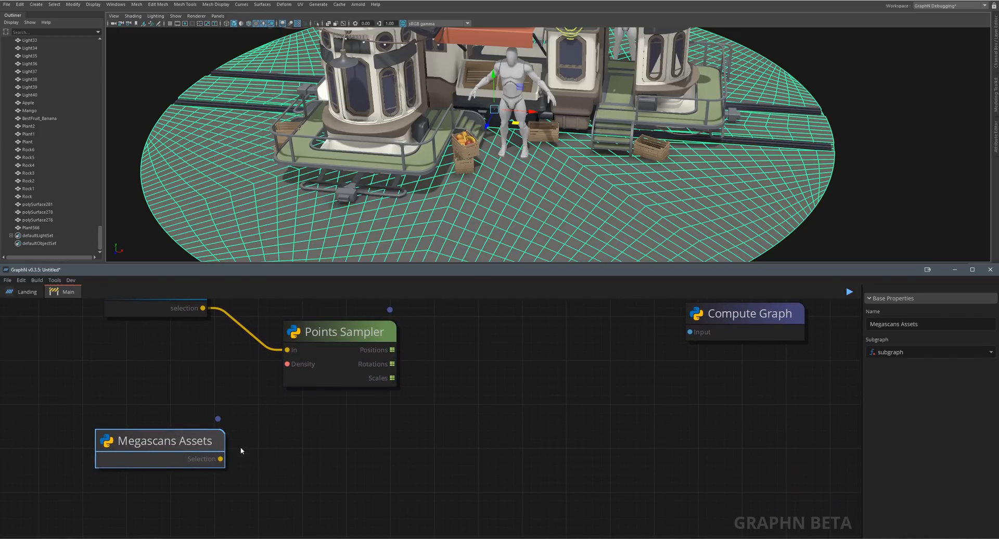
Step: Add Duplicate on Points using Megascans assets as meshes and the sampled positions and rotations
type("dup")
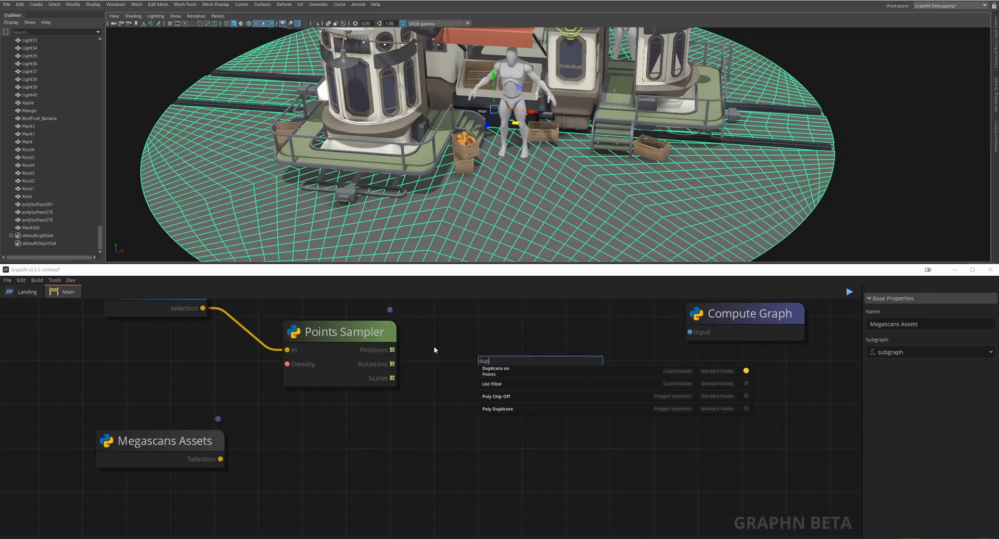
left_click(495, 370)
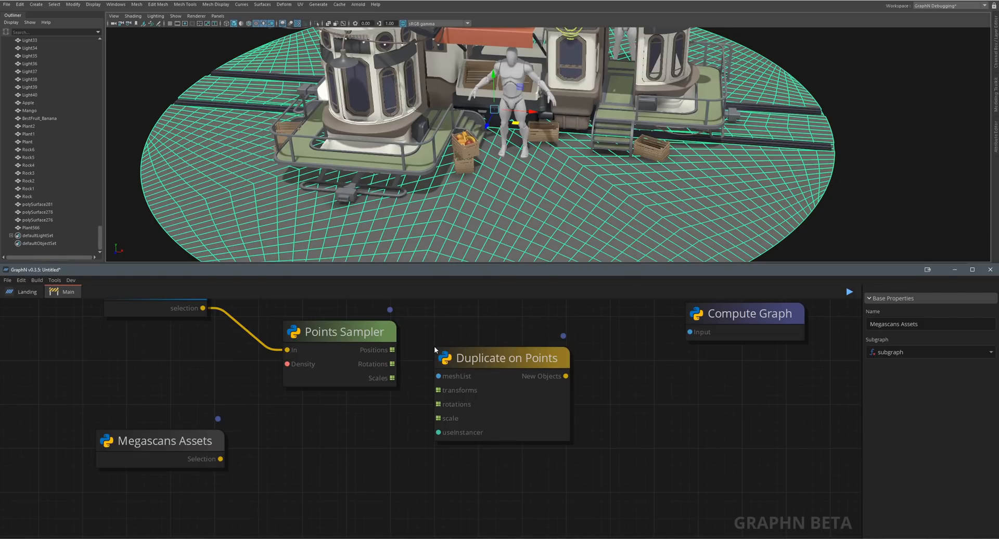
left_click_drag(505, 358, 513, 377)
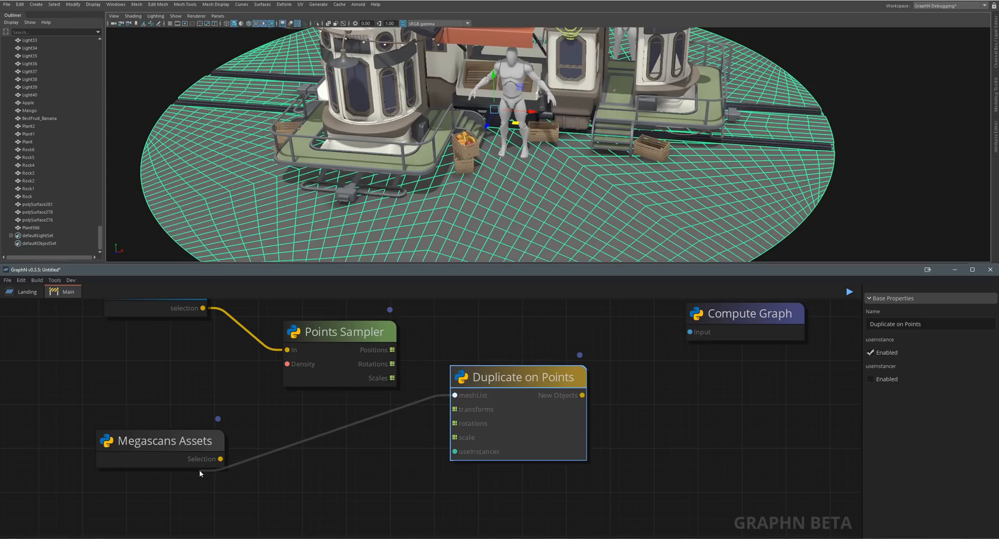
left_click_drag(159, 440, 299, 454)
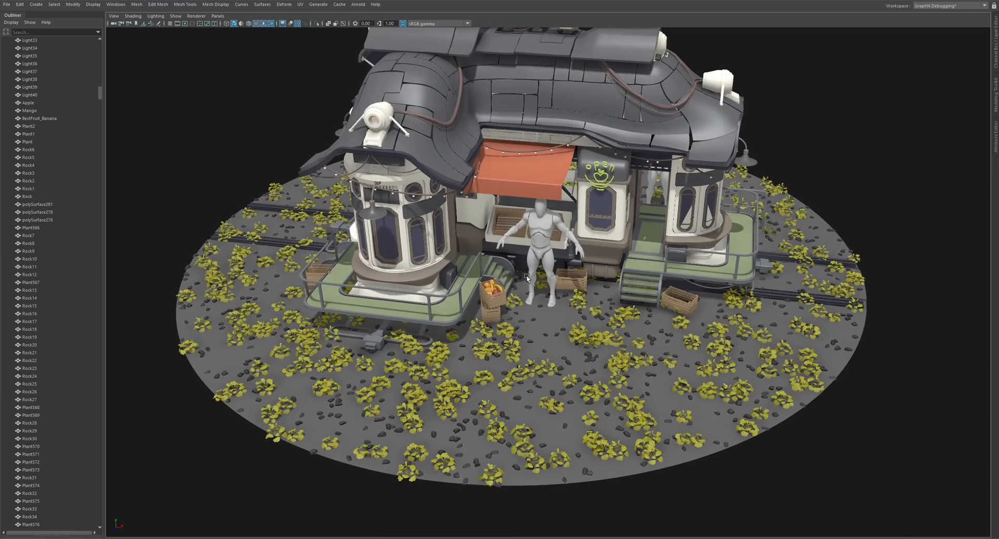
left_click_drag(526, 277, 523, 274)
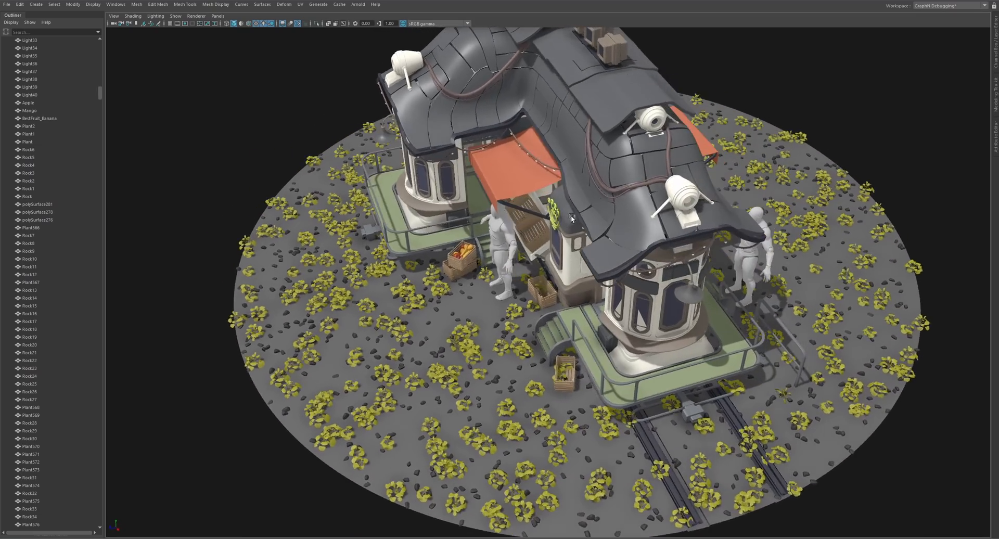
left_click_drag(570, 216, 490, 213)
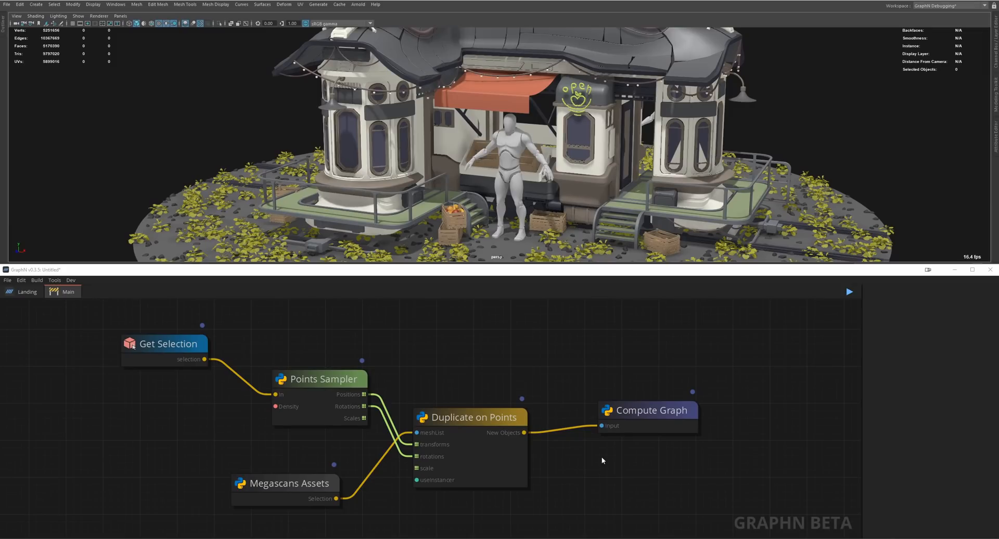
mouse_move(539, 284)
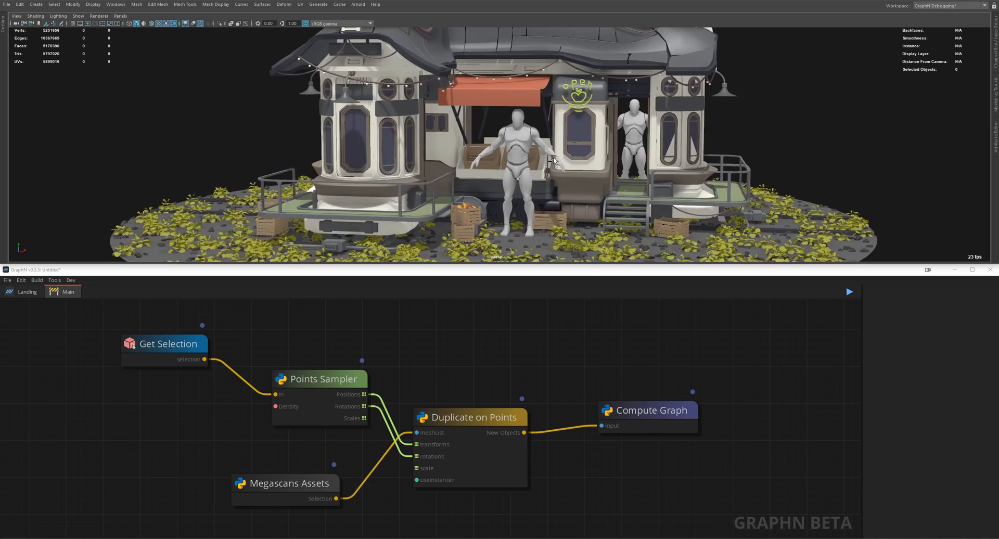
left_click_drag(554, 160, 510, 175)
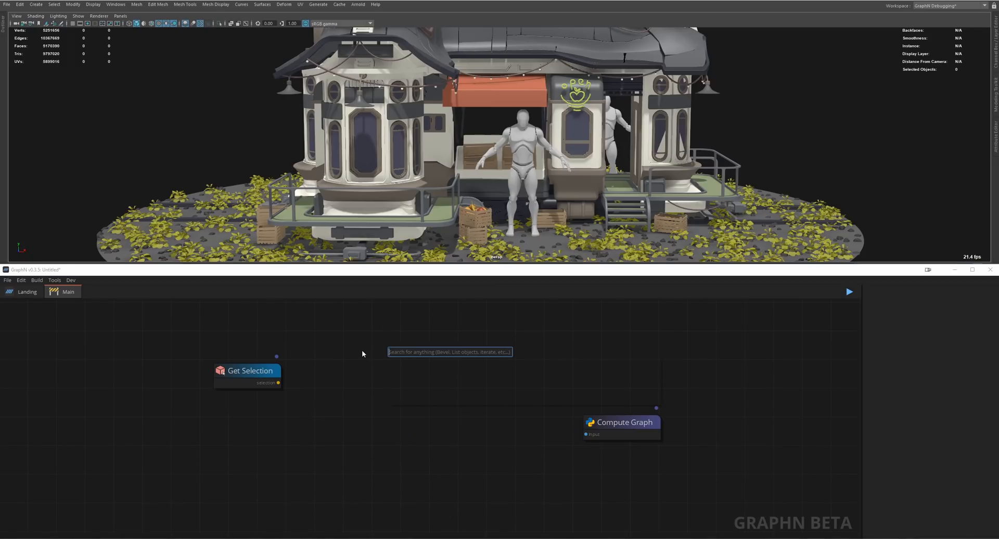
Step: Add a Data Transfer node with a Values node set to 'unreal' as Target App
type("data transfer")
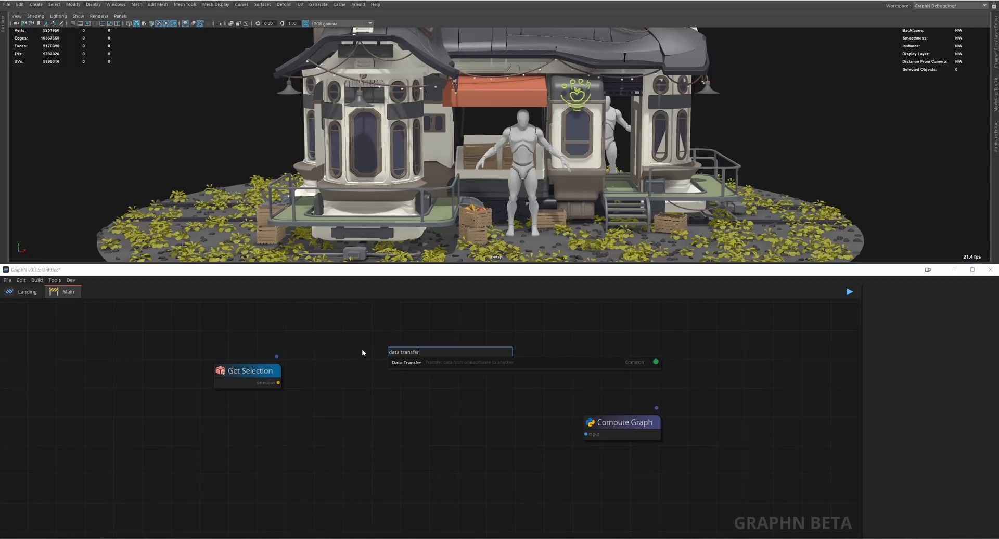
left_click(406, 362)
type("va")
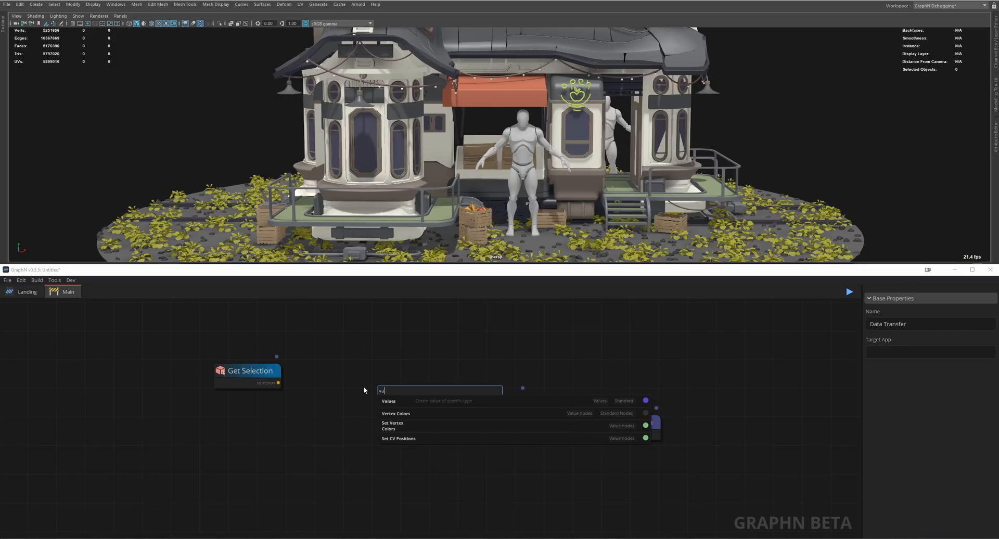
left_click(388, 401)
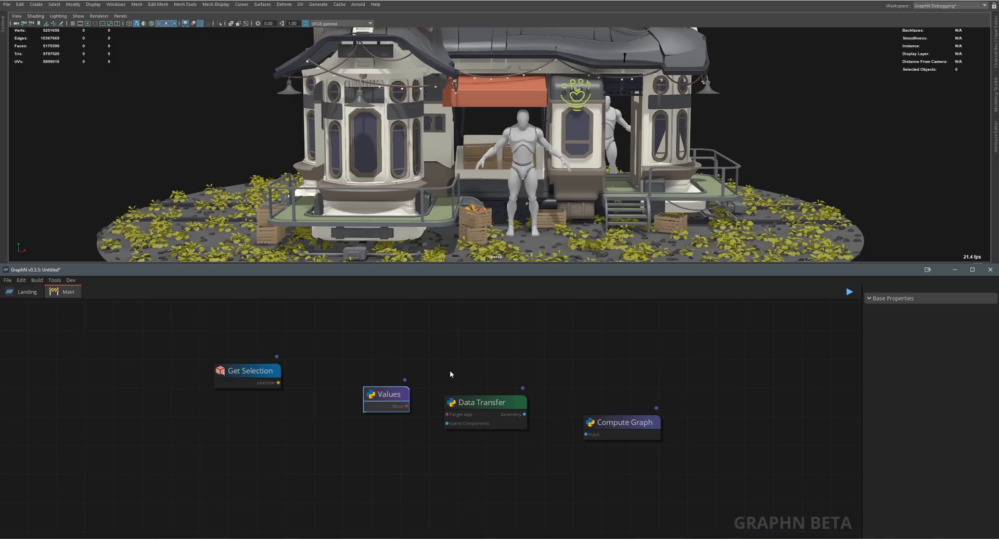
type("unrea")
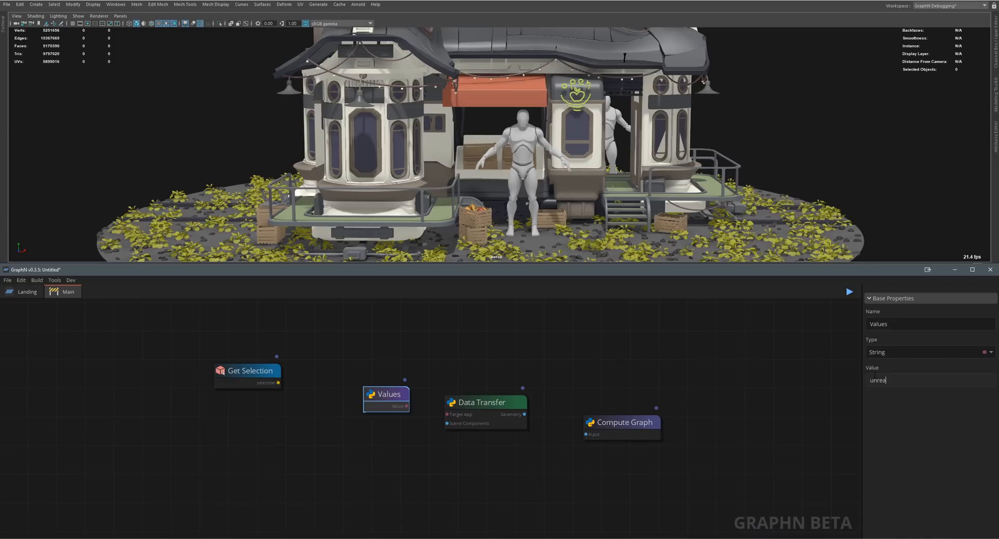
type("l")
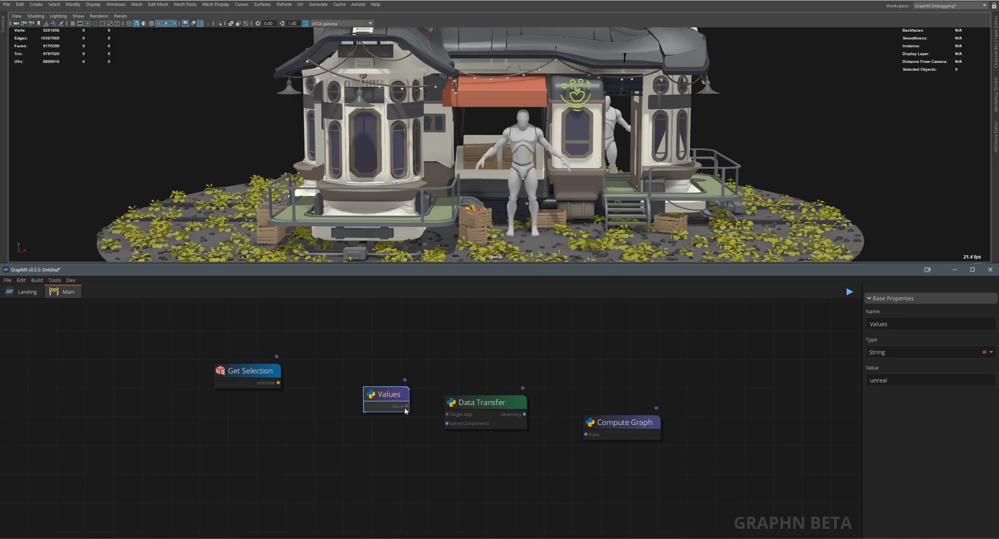
left_click_drag(405, 406, 447, 414)
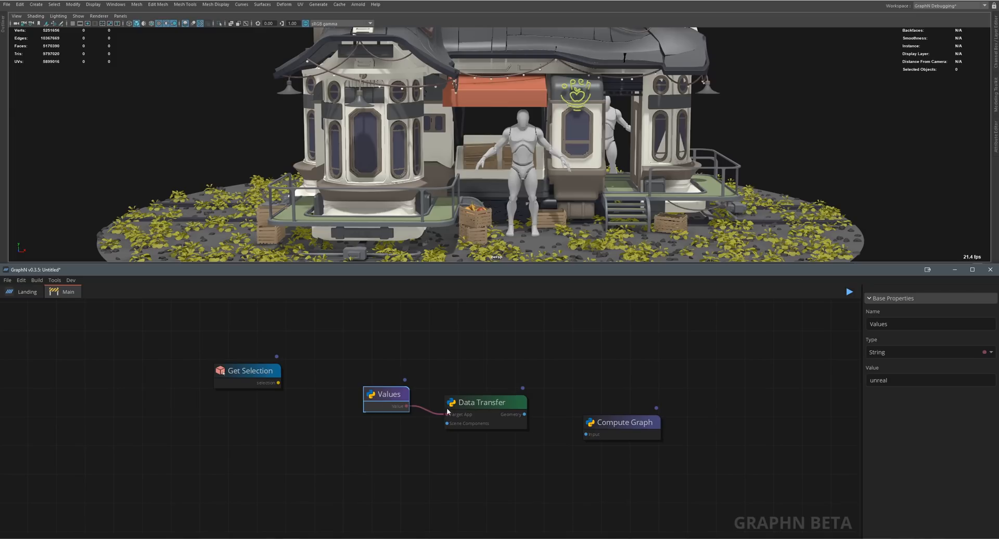
Step: Connect Get Selection to Scene Components and the transfer output into Compute Graph
left_click_drag(249, 370, 356, 451)
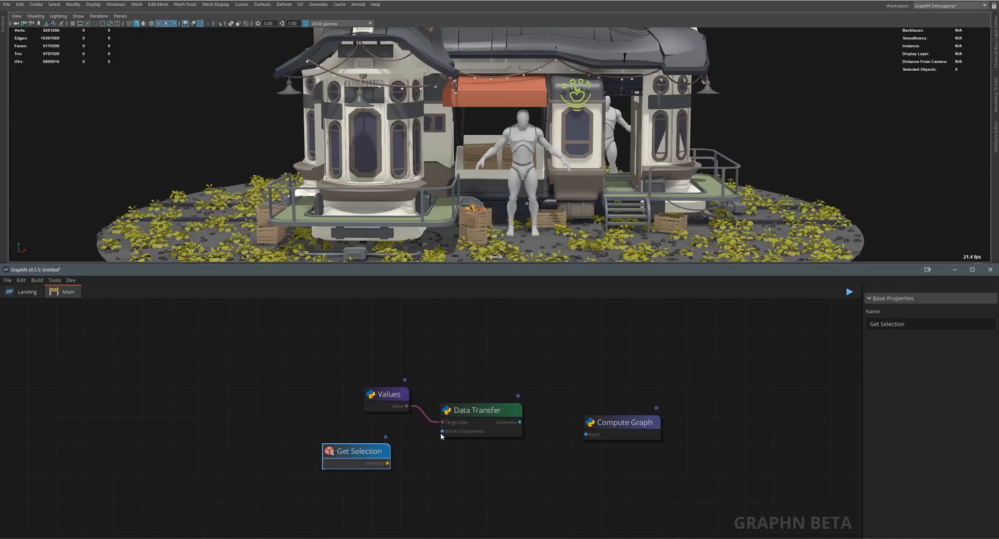
left_click_drag(386, 463, 442, 431)
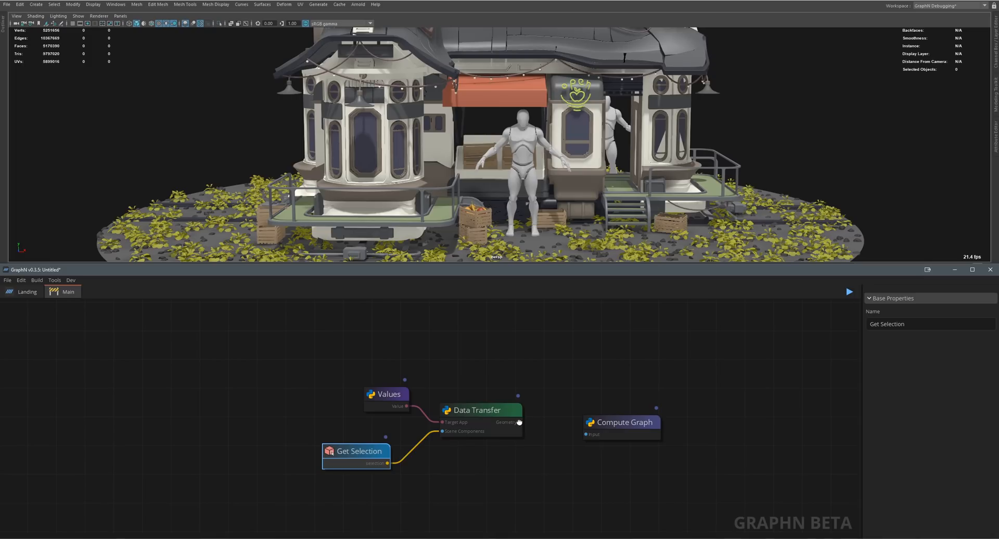
left_click_drag(621, 422, 596, 432)
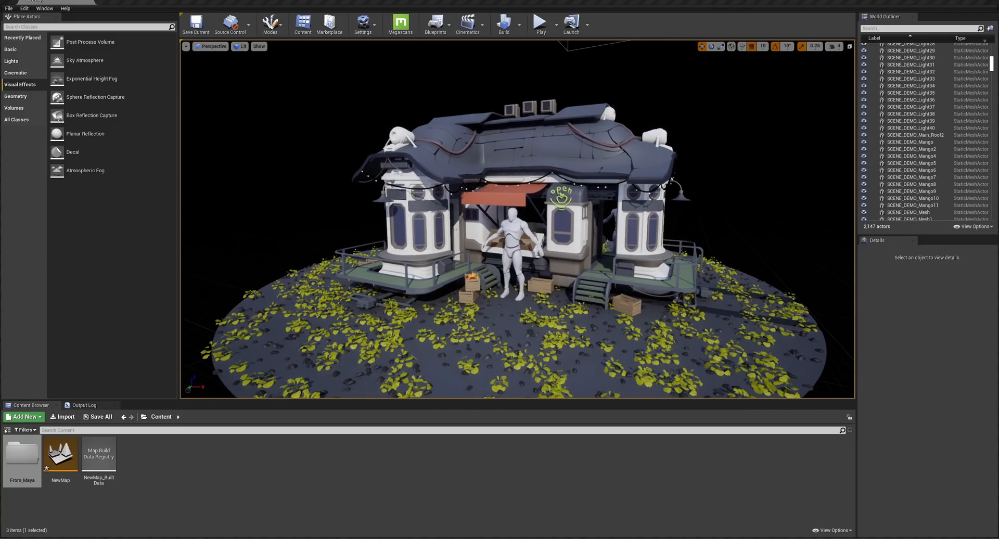
mouse_move(22, 452)
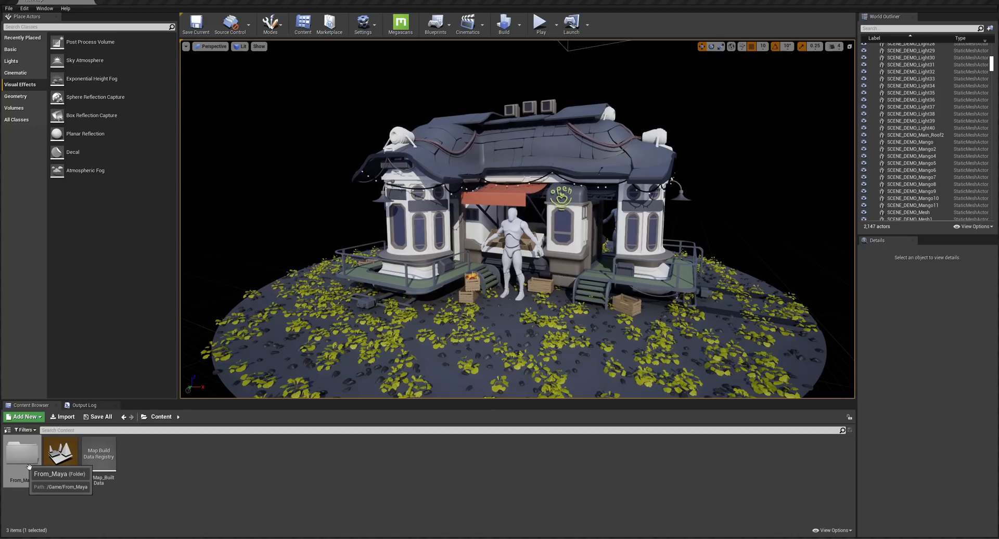